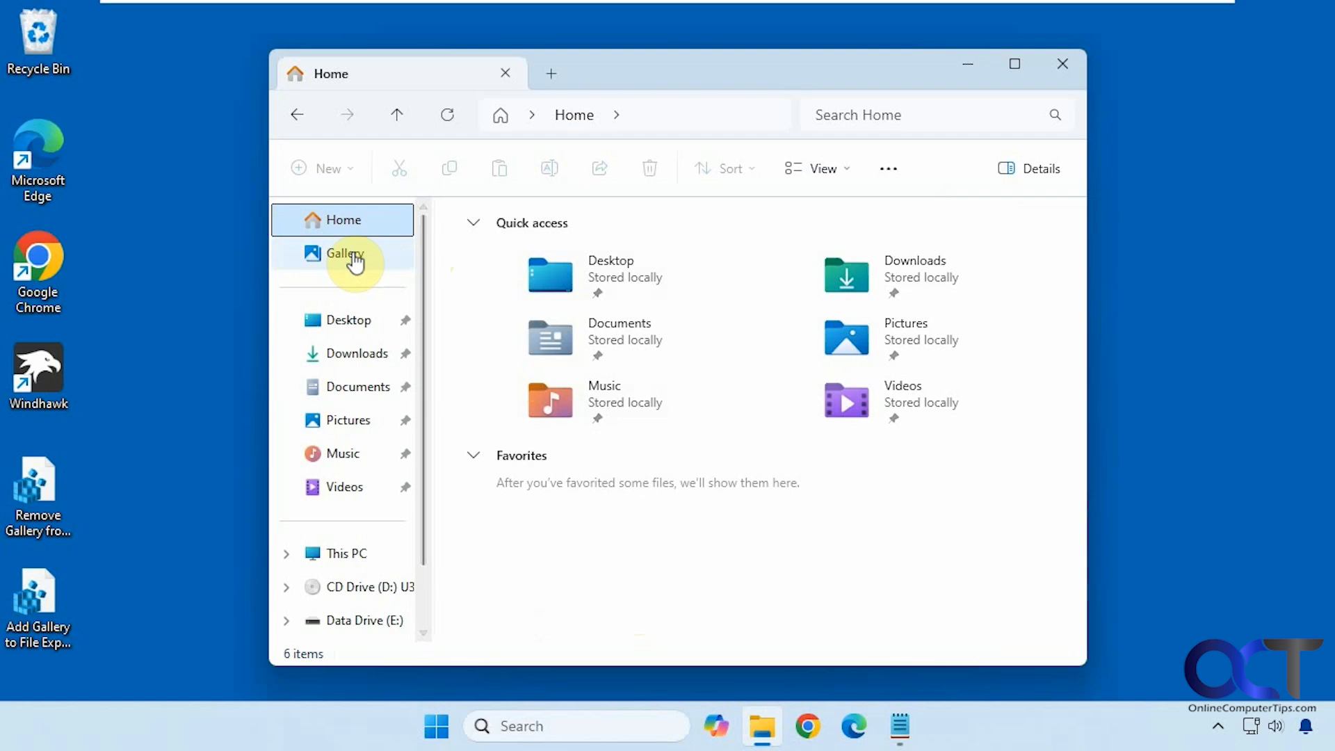
Step: Browse the Gallery's photos and screenshots in File Explorer, then close the window
{"action": "left_click", "coordinate": [344, 253]}
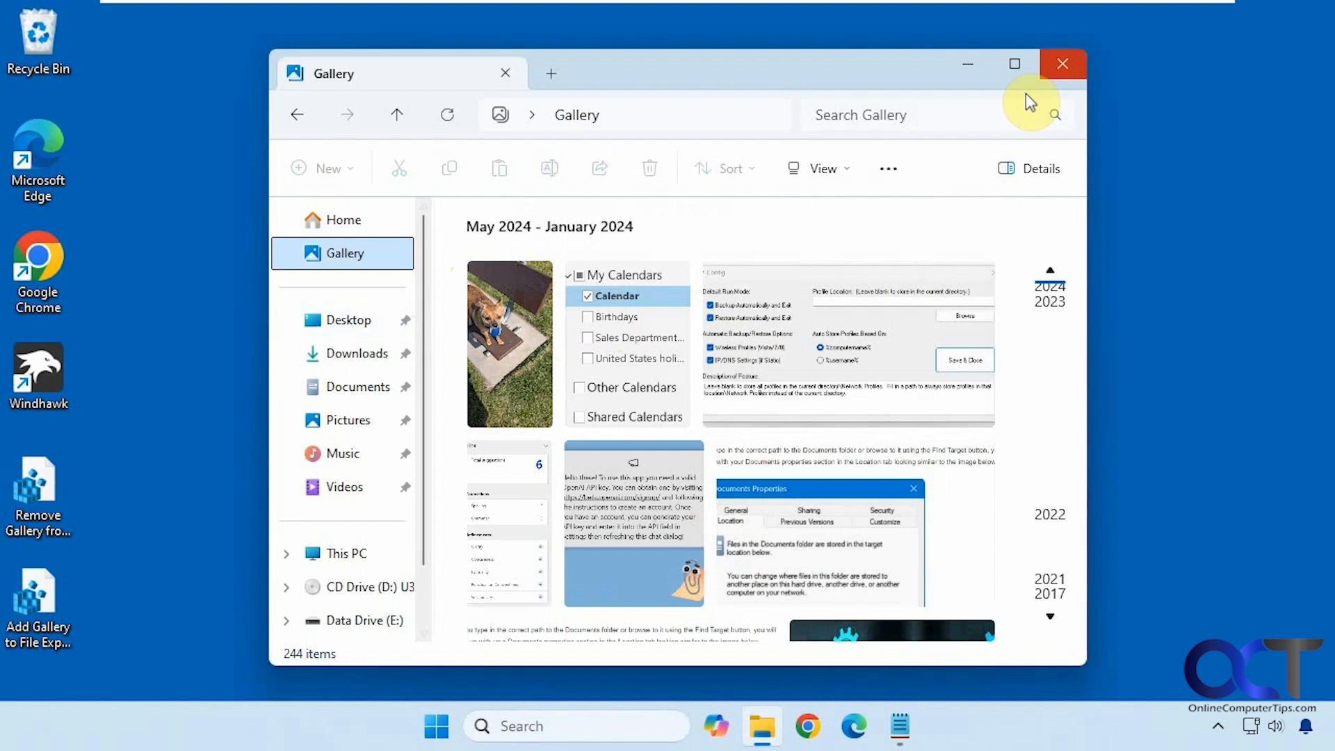
{"action": "left_click", "coordinate": [1061, 64]}
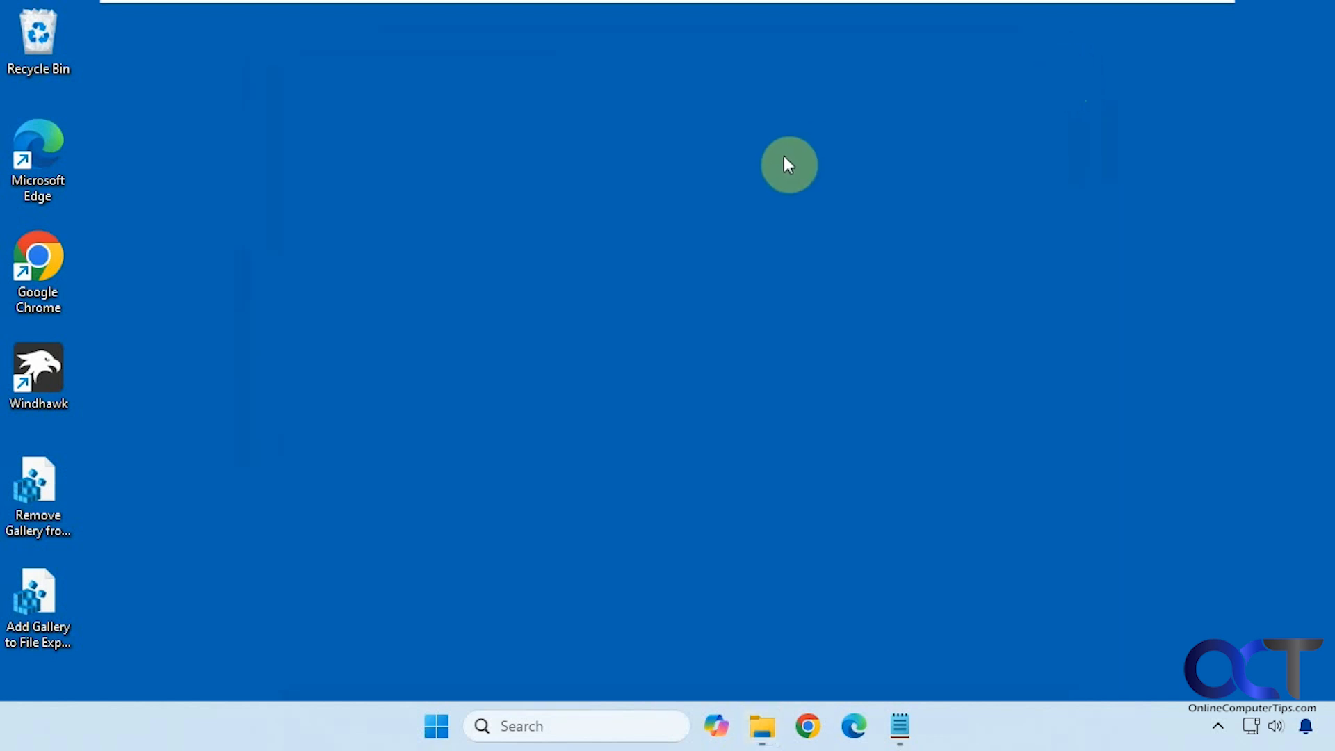
{"action": "mouse_move", "coordinate": [770, 171]}
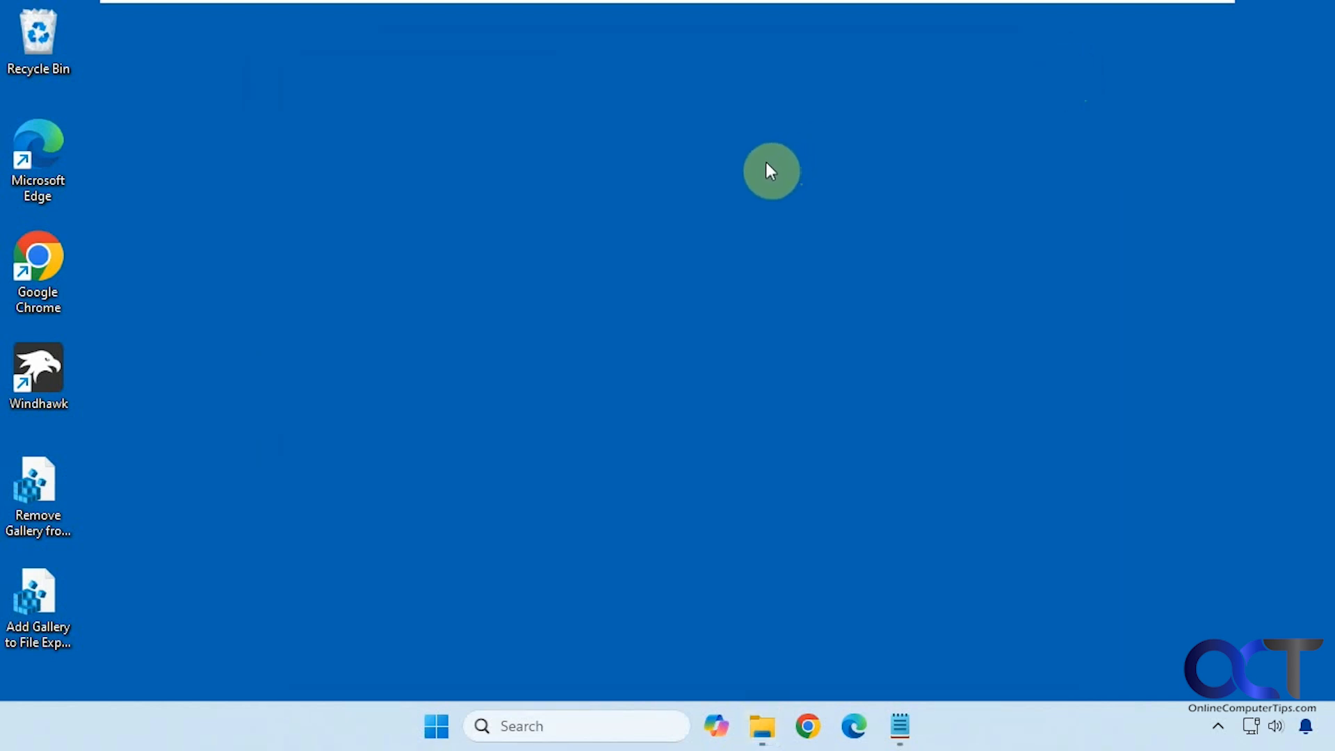
{"action": "mouse_move", "coordinate": [747, 176]}
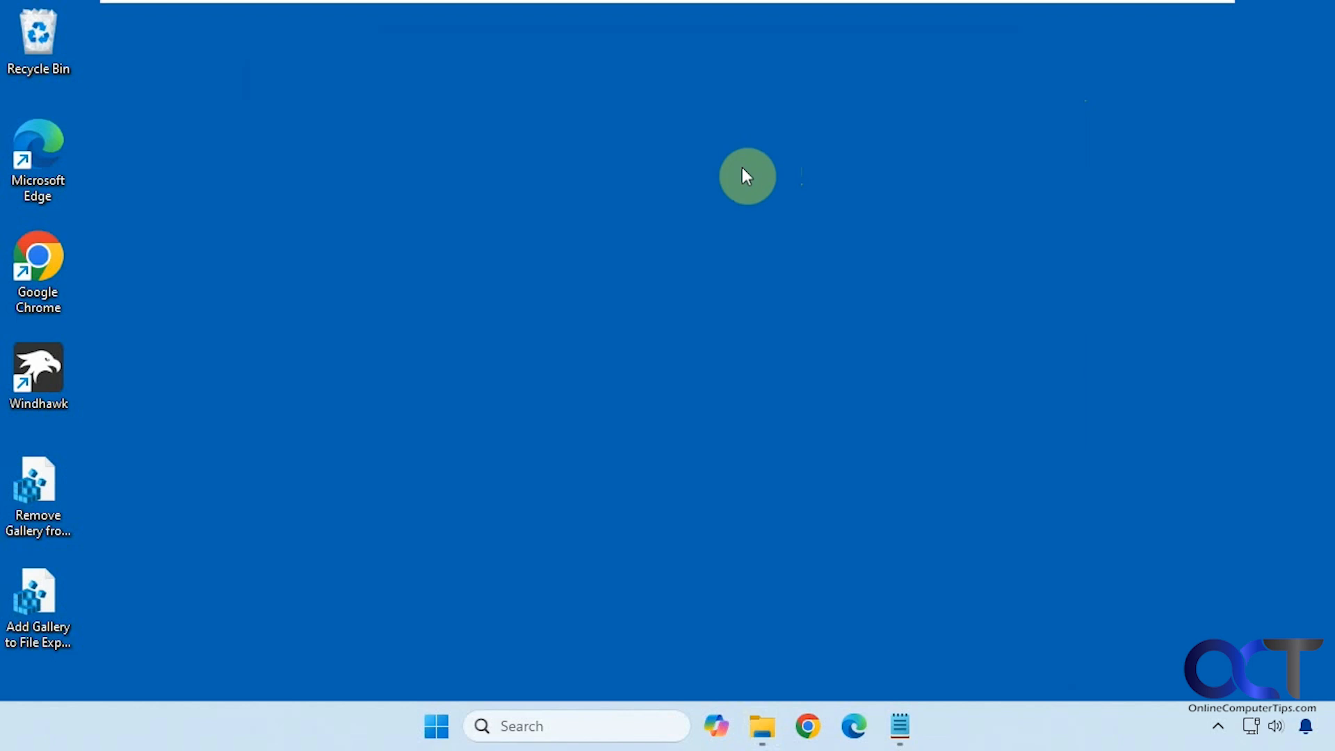
{"action": "left_click", "coordinate": [37, 493]}
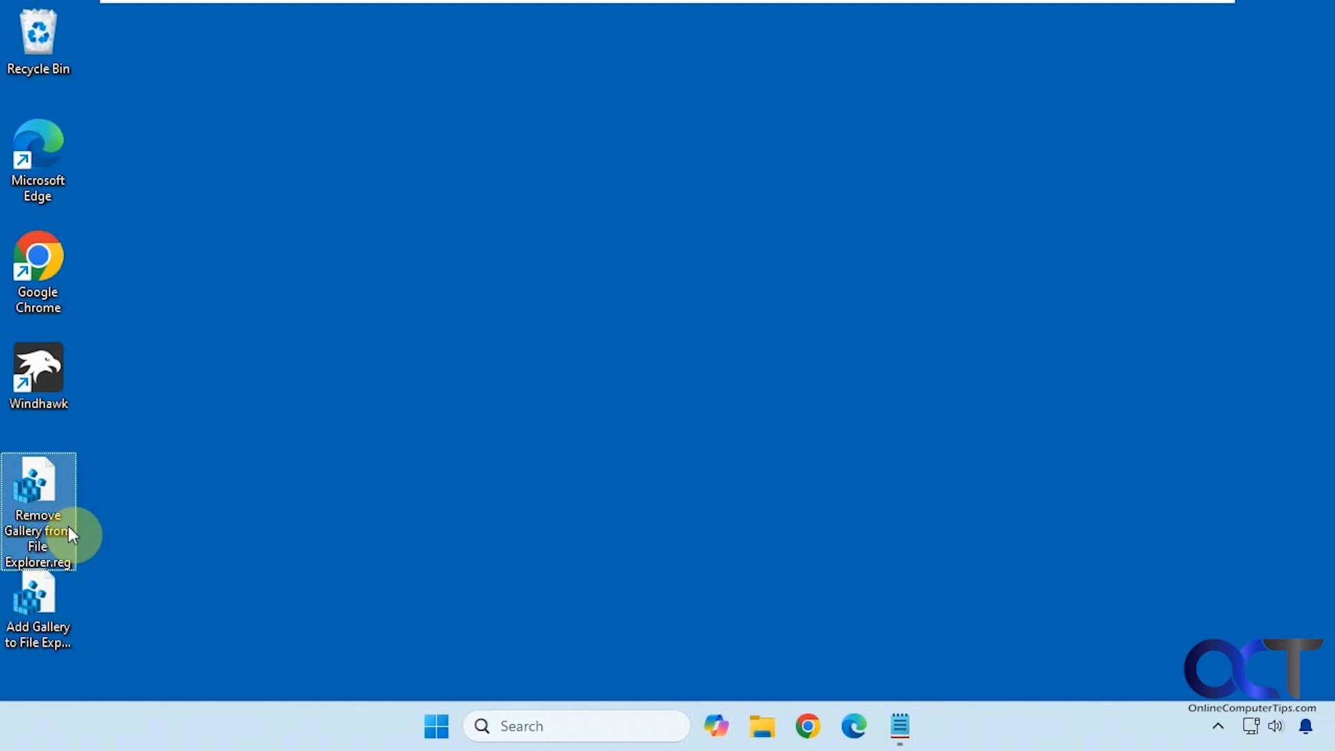
Step: Open the Remove Gallery .reg file in Notepad and view the Add Gallery file's contents
{"action": "double_click", "coordinate": [38, 509]}
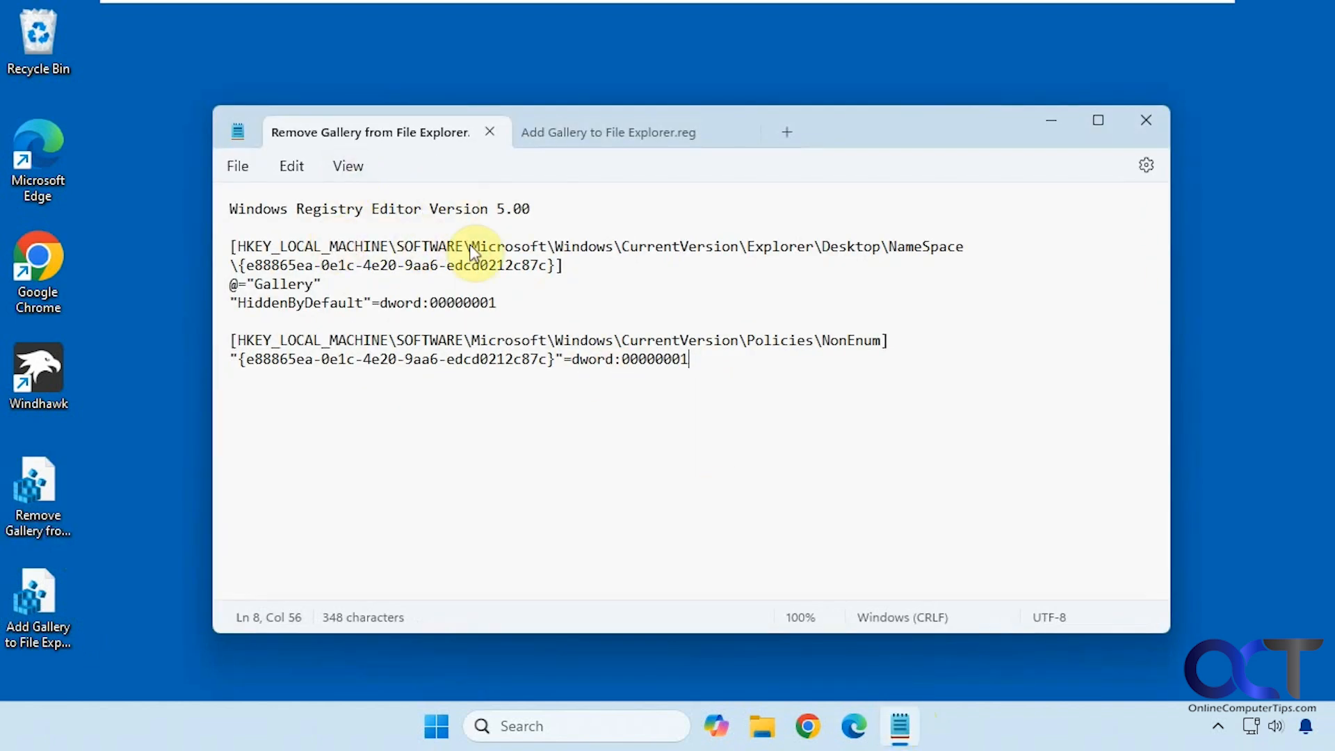
{"action": "left_click", "coordinate": [607, 132]}
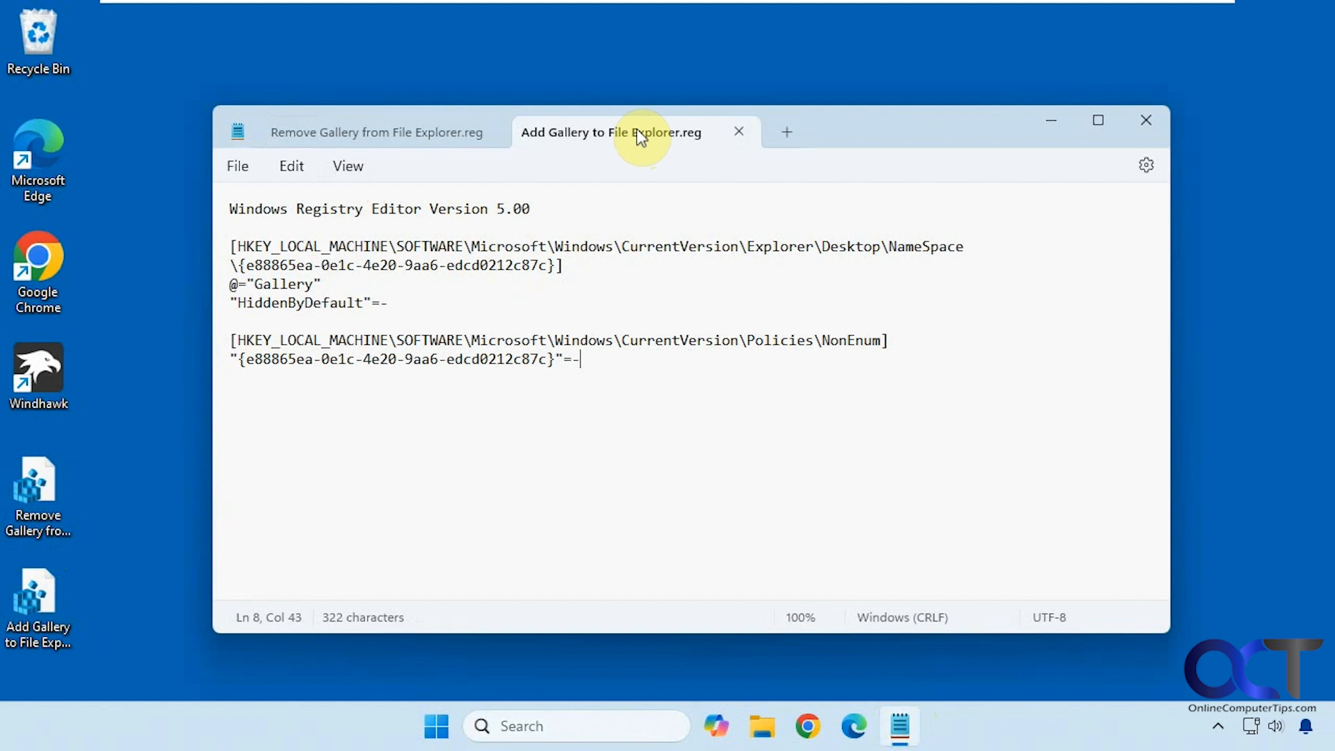
{"action": "mouse_move", "coordinate": [1032, 132]}
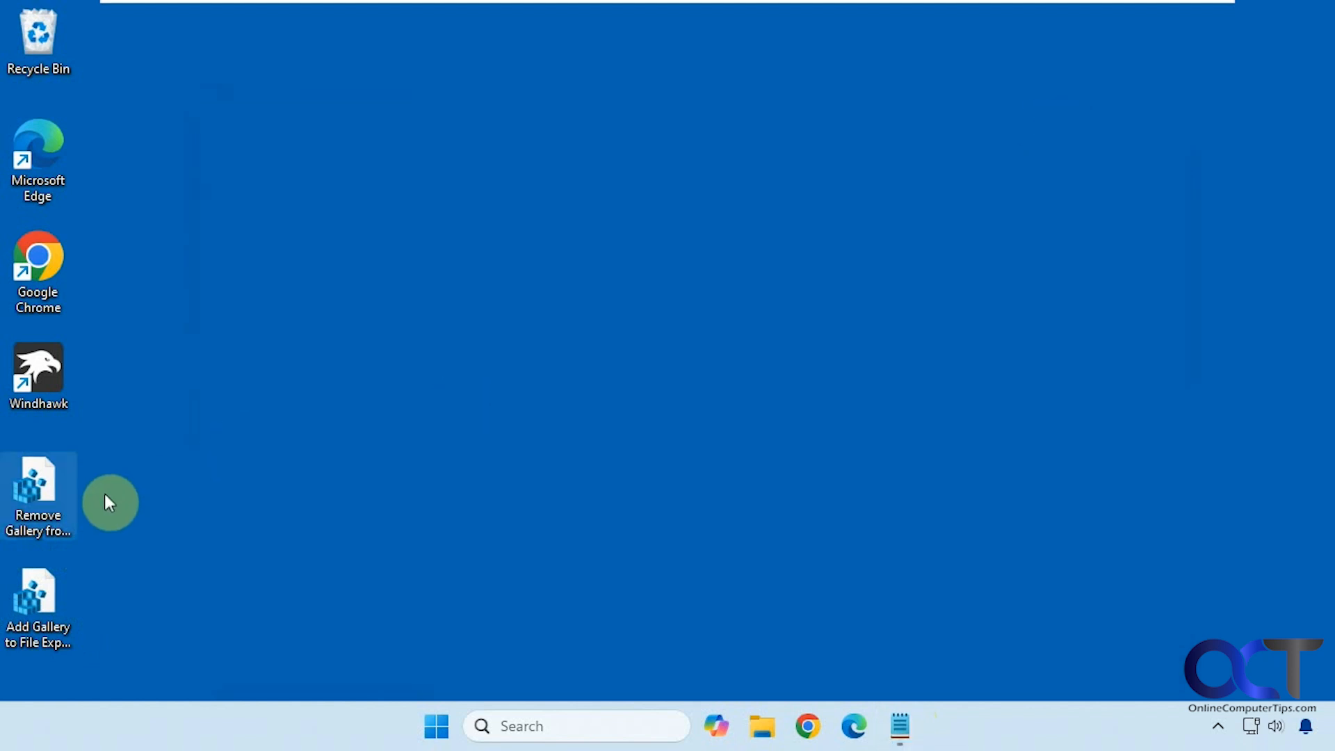
{"action": "mouse_move", "coordinate": [42, 490]}
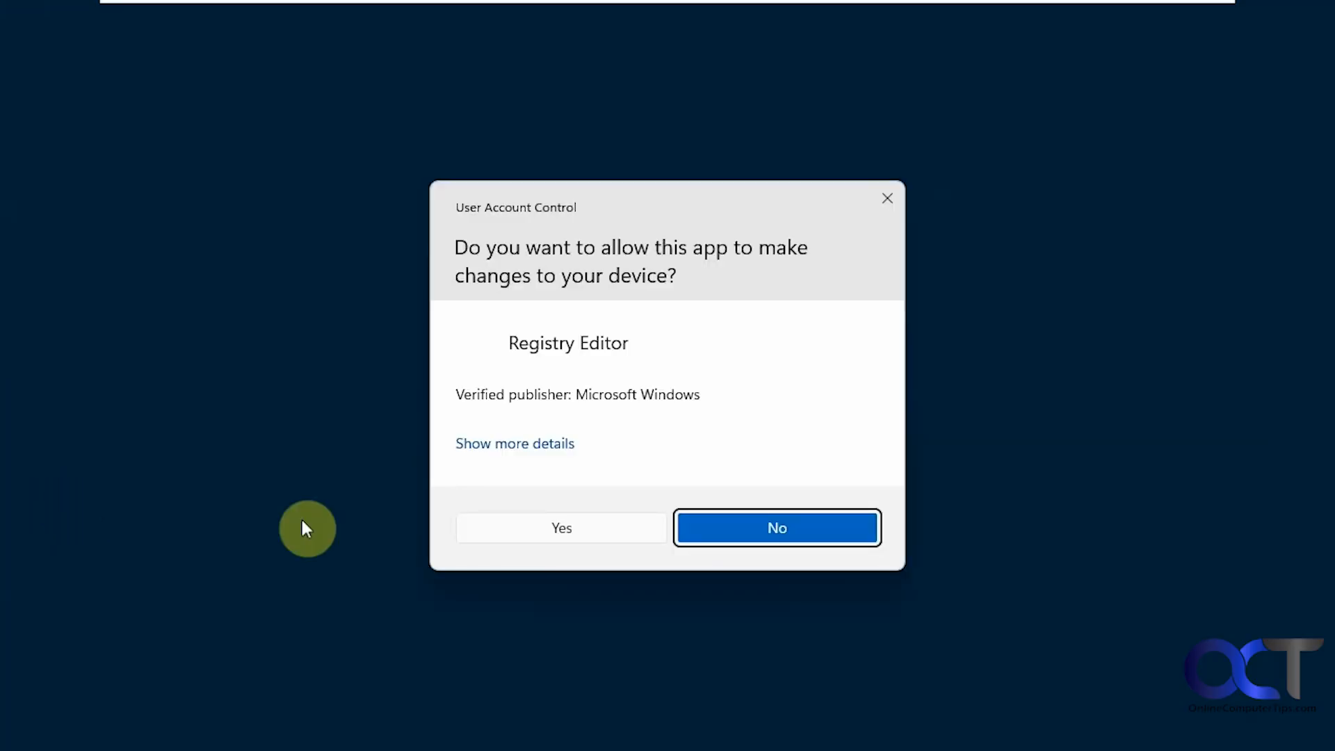
Step: Merge 'Remove Gallery from File Explorer.reg' and confirm Gallery is gone from File Explorer
{"action": "left_click", "coordinate": [561, 527]}
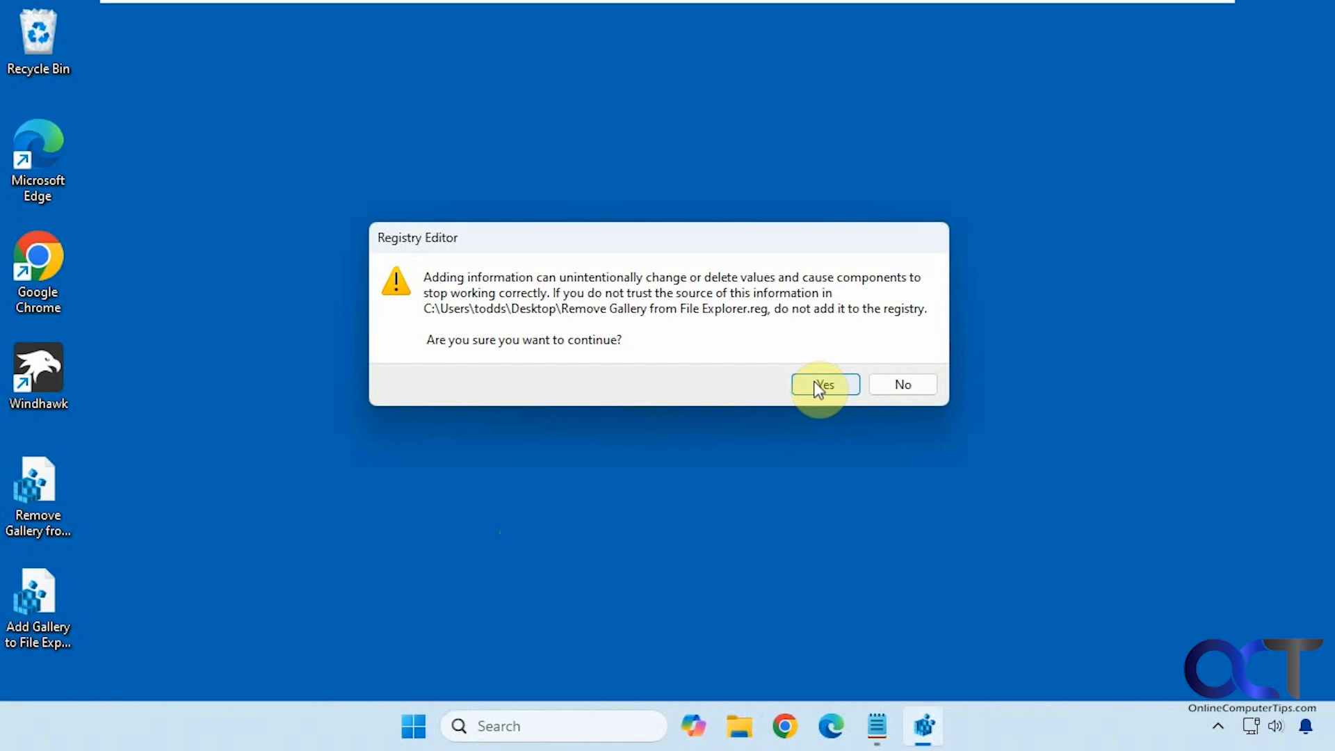
{"action": "left_click", "coordinate": [822, 383]}
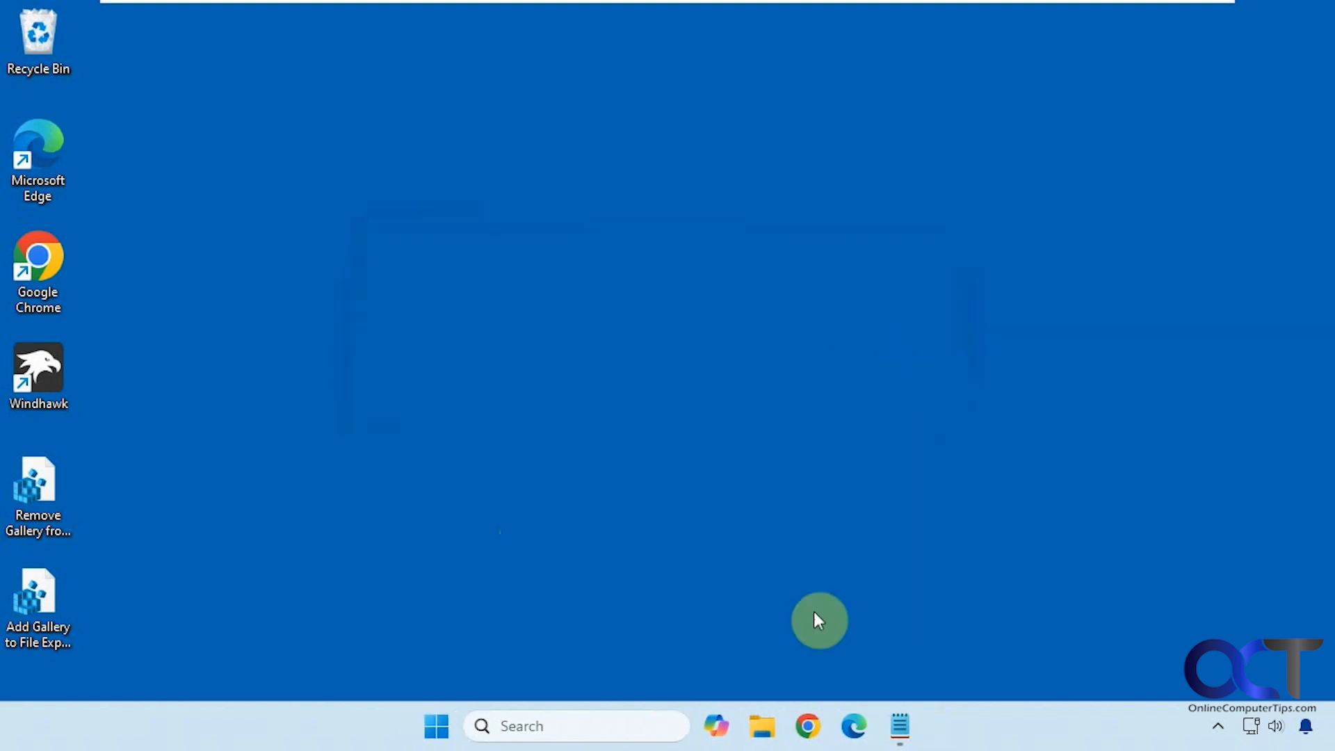
{"action": "left_click", "coordinate": [760, 725]}
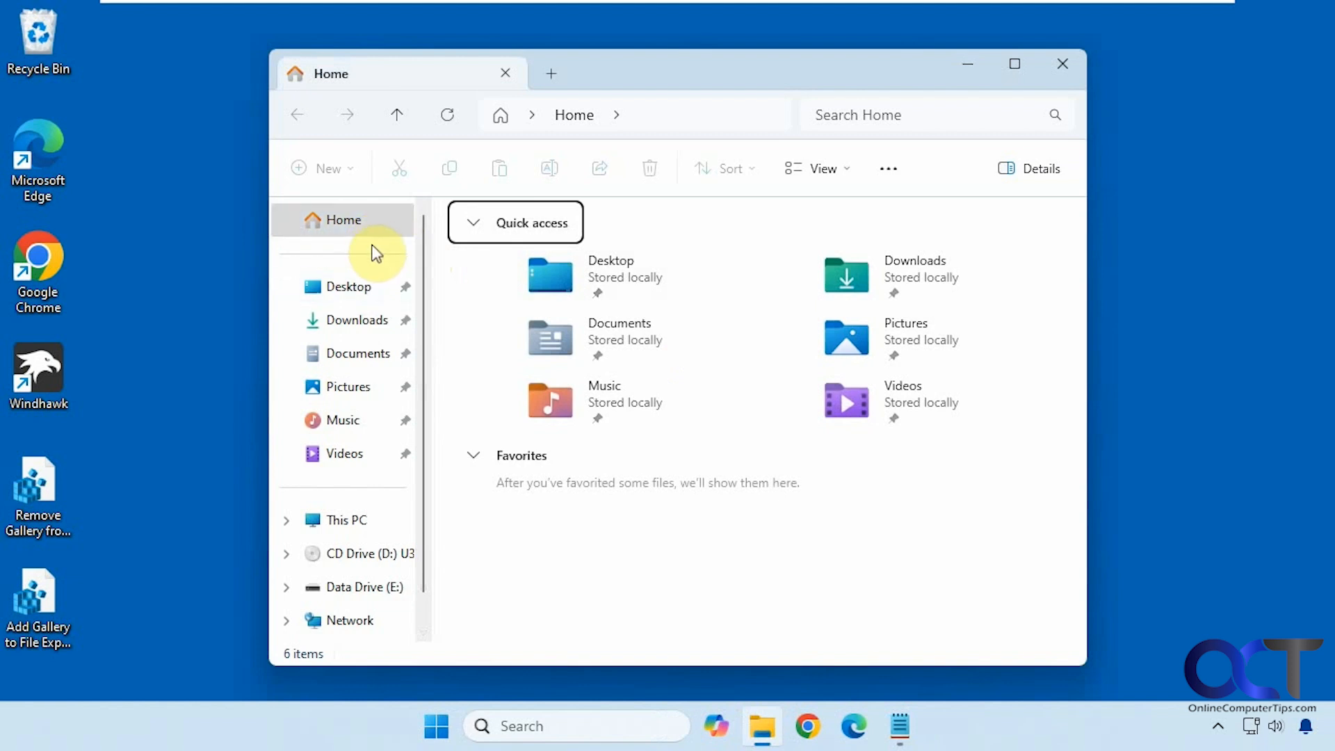
{"action": "left_click", "coordinate": [1062, 64]}
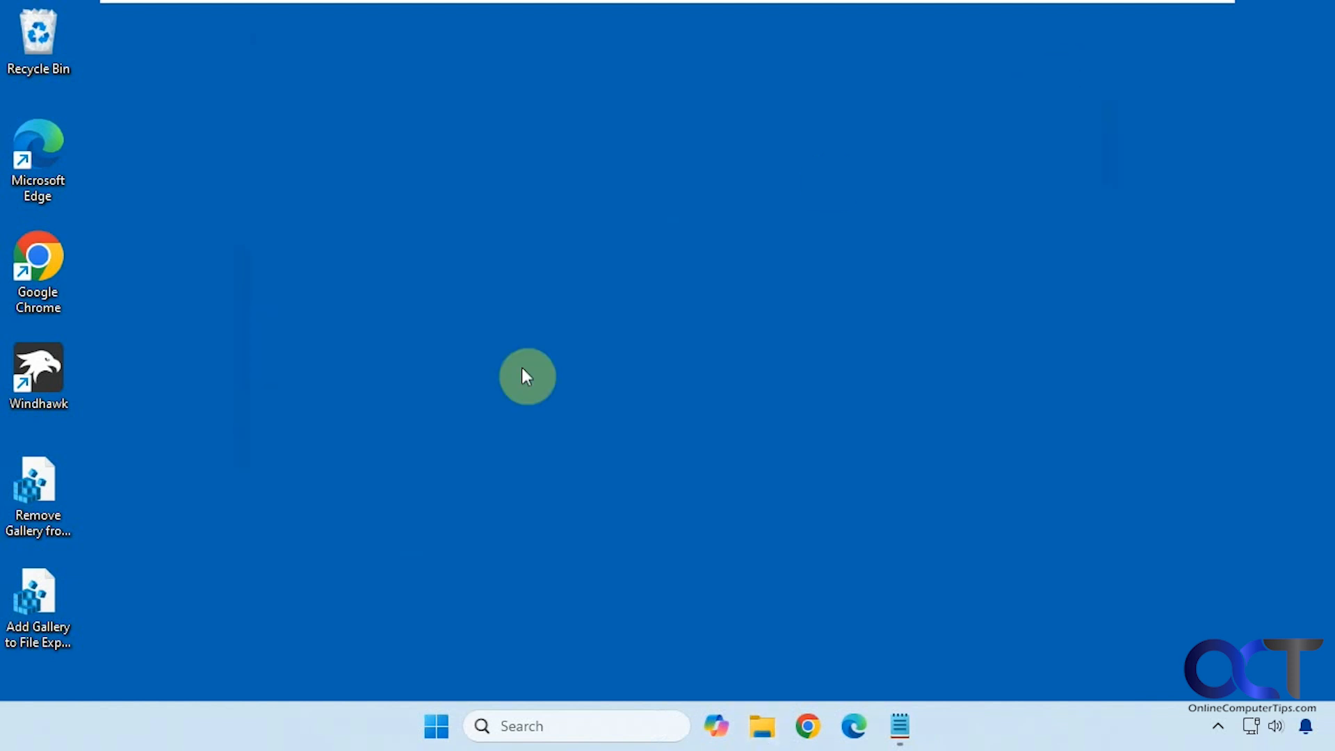
Step: Merge 'Add Gallery to File Explorer.reg' and confirm Gallery is back in File Explorer
{"action": "double_click", "coordinate": [37, 599]}
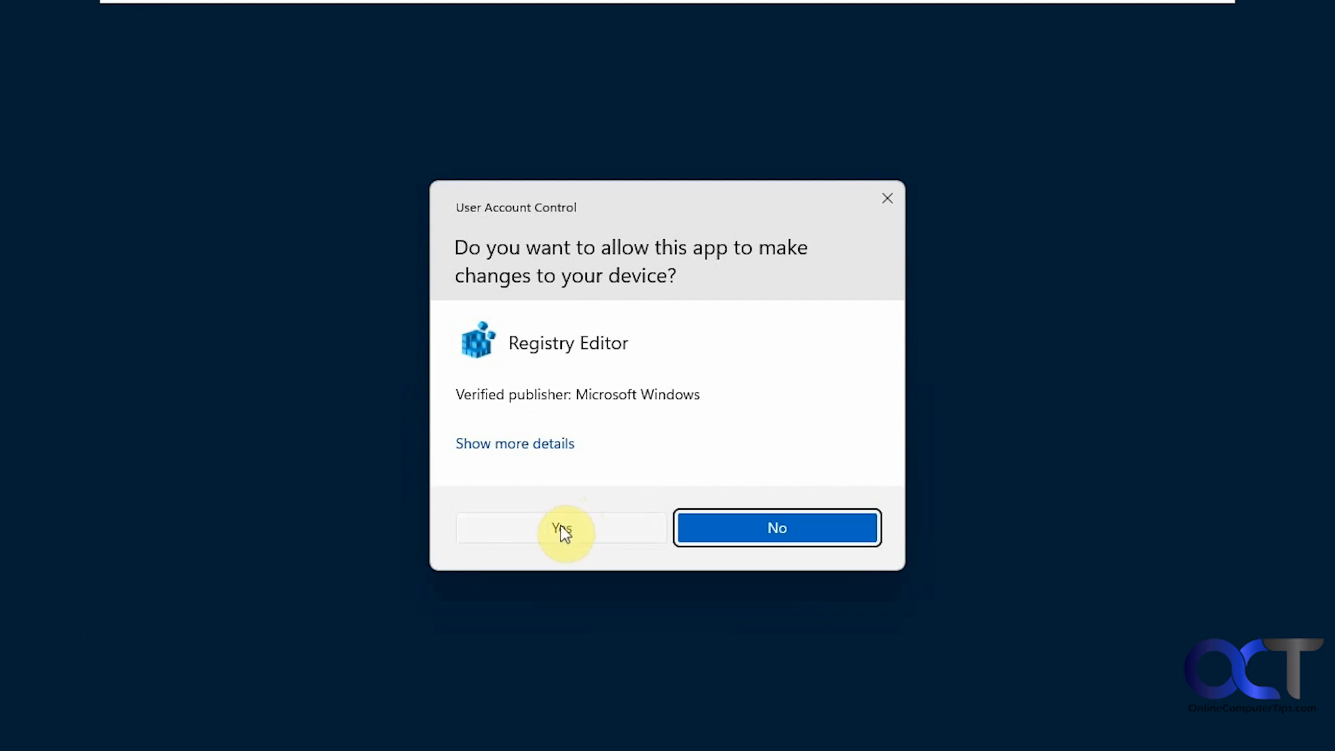
{"action": "left_click", "coordinate": [560, 527]}
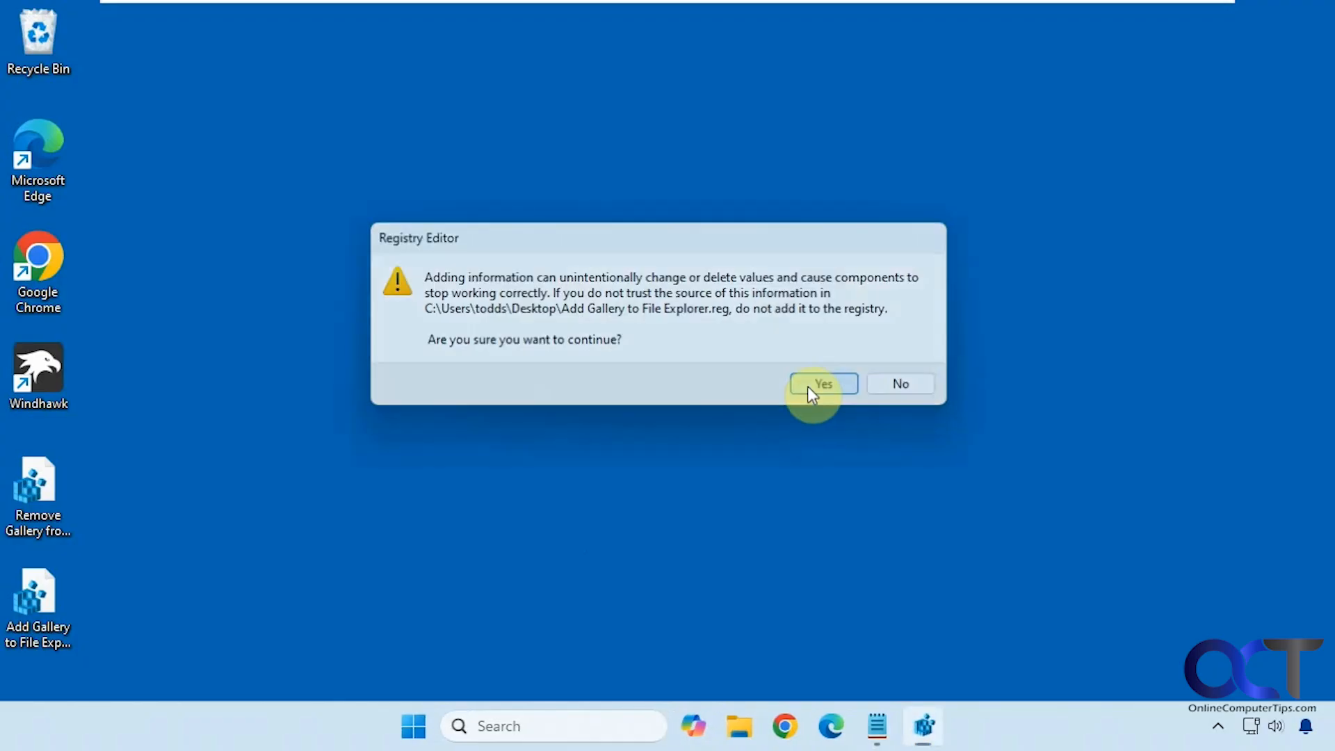
{"action": "left_click", "coordinate": [821, 383]}
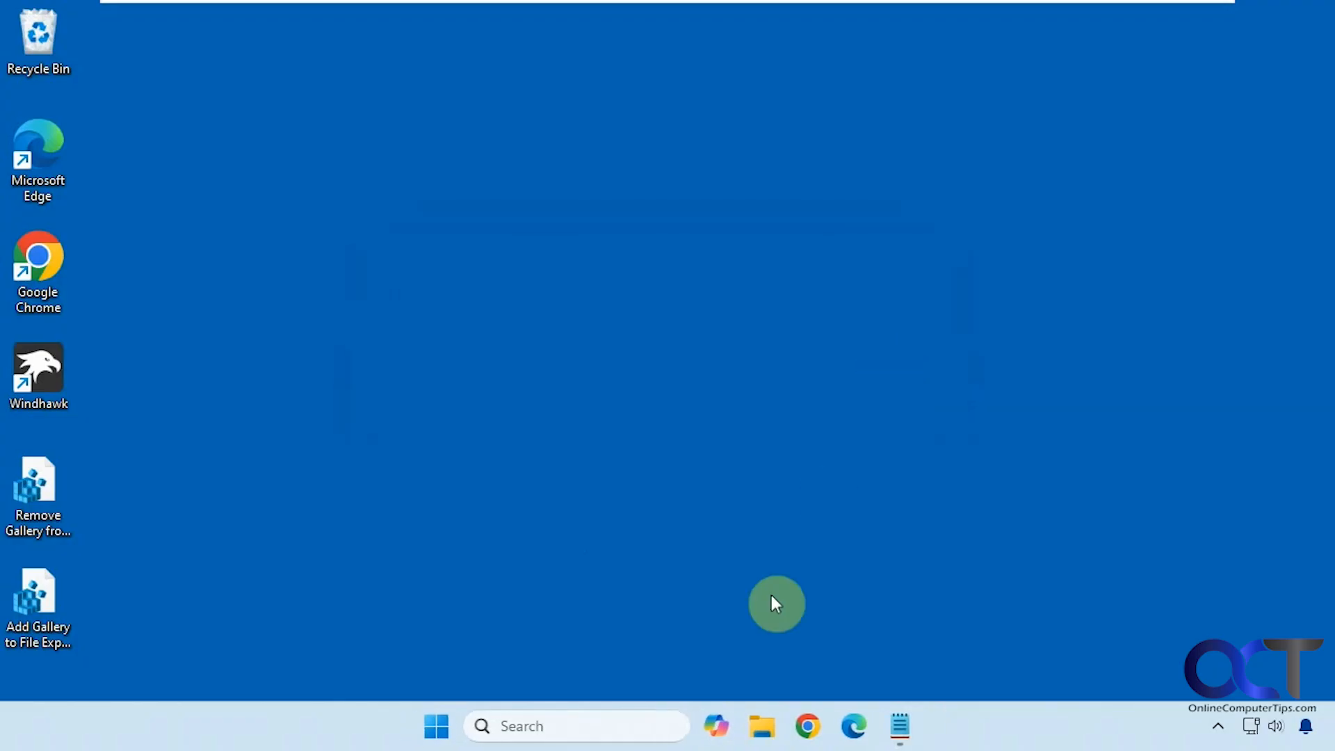
{"action": "left_click", "coordinate": [760, 725]}
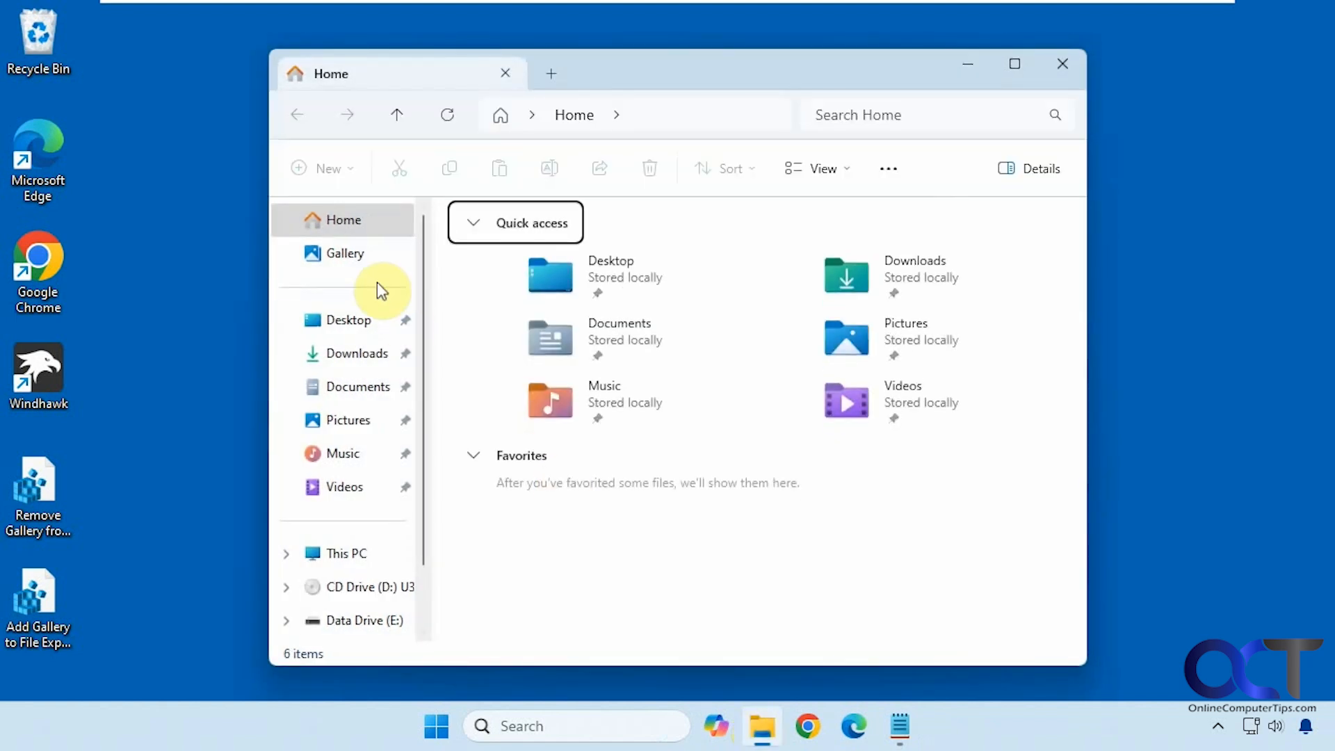
{"action": "left_click", "coordinate": [344, 253]}
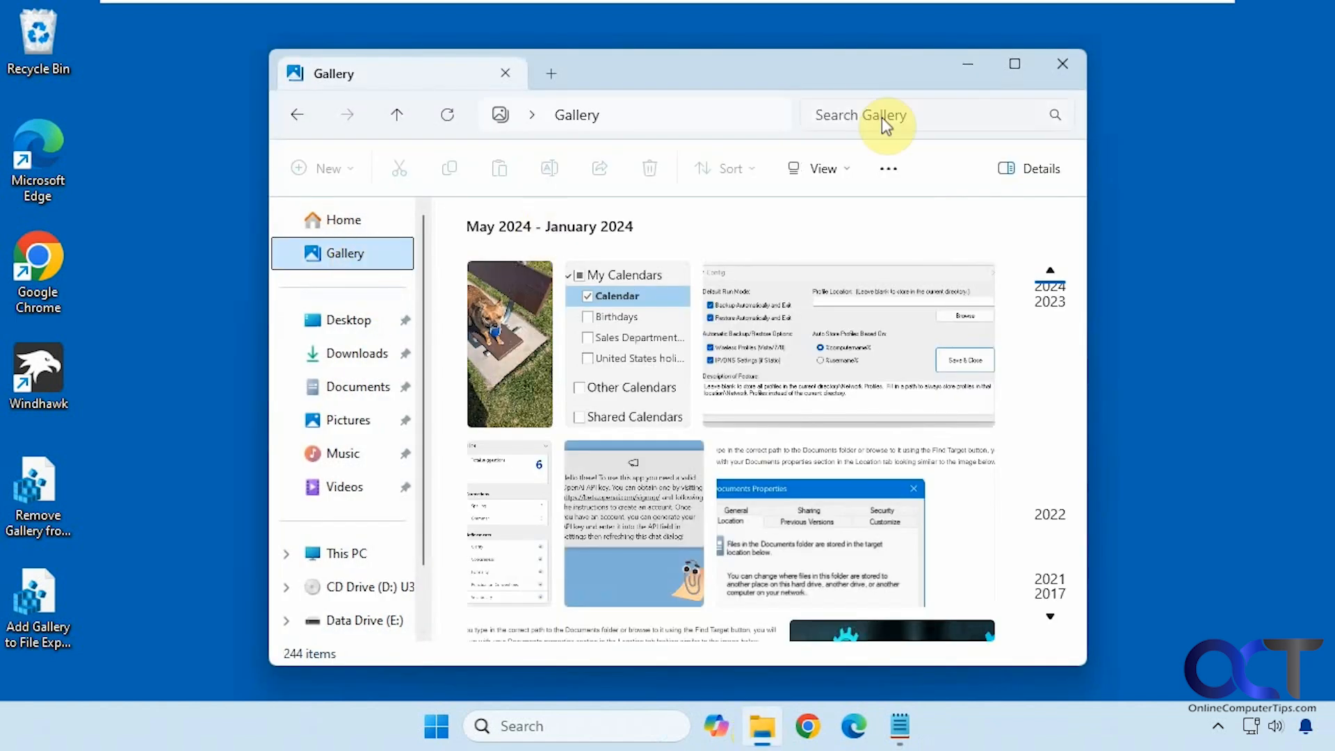
{"action": "left_click", "coordinate": [1062, 63]}
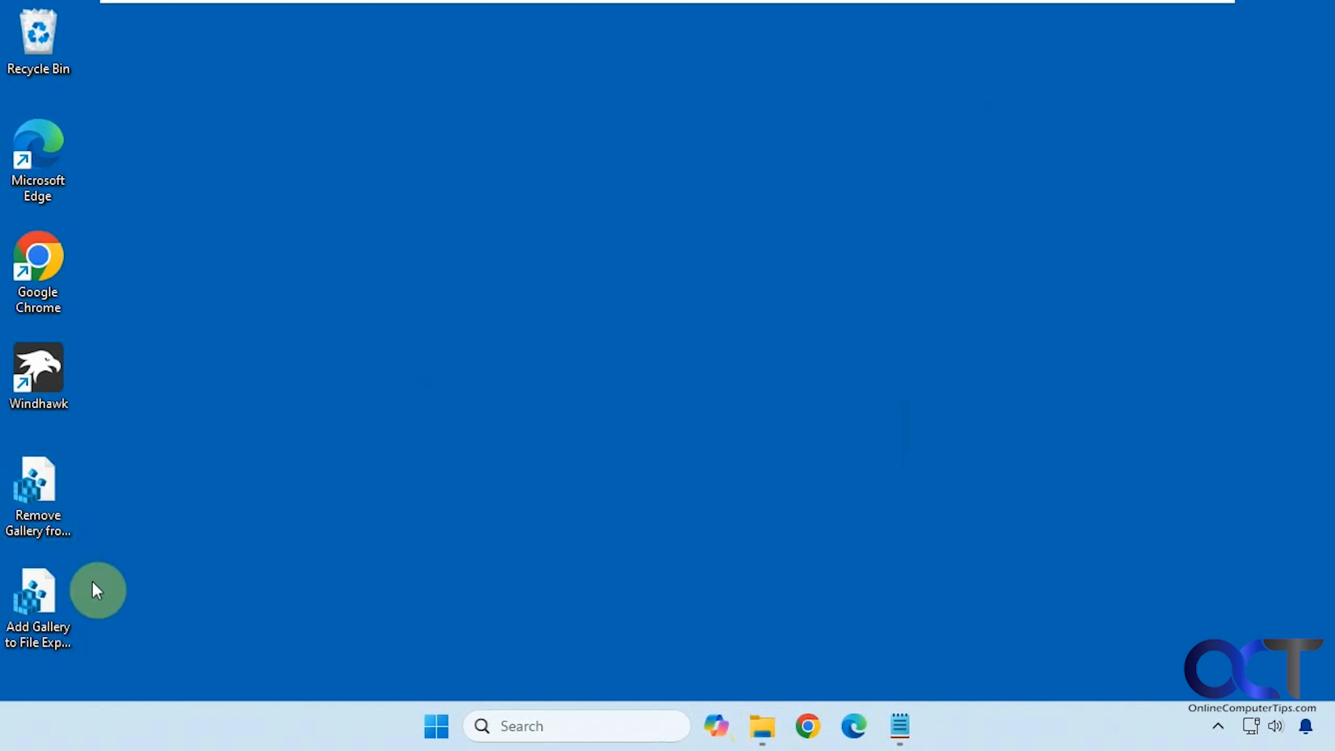
{"action": "mouse_move", "coordinate": [522, 452]}
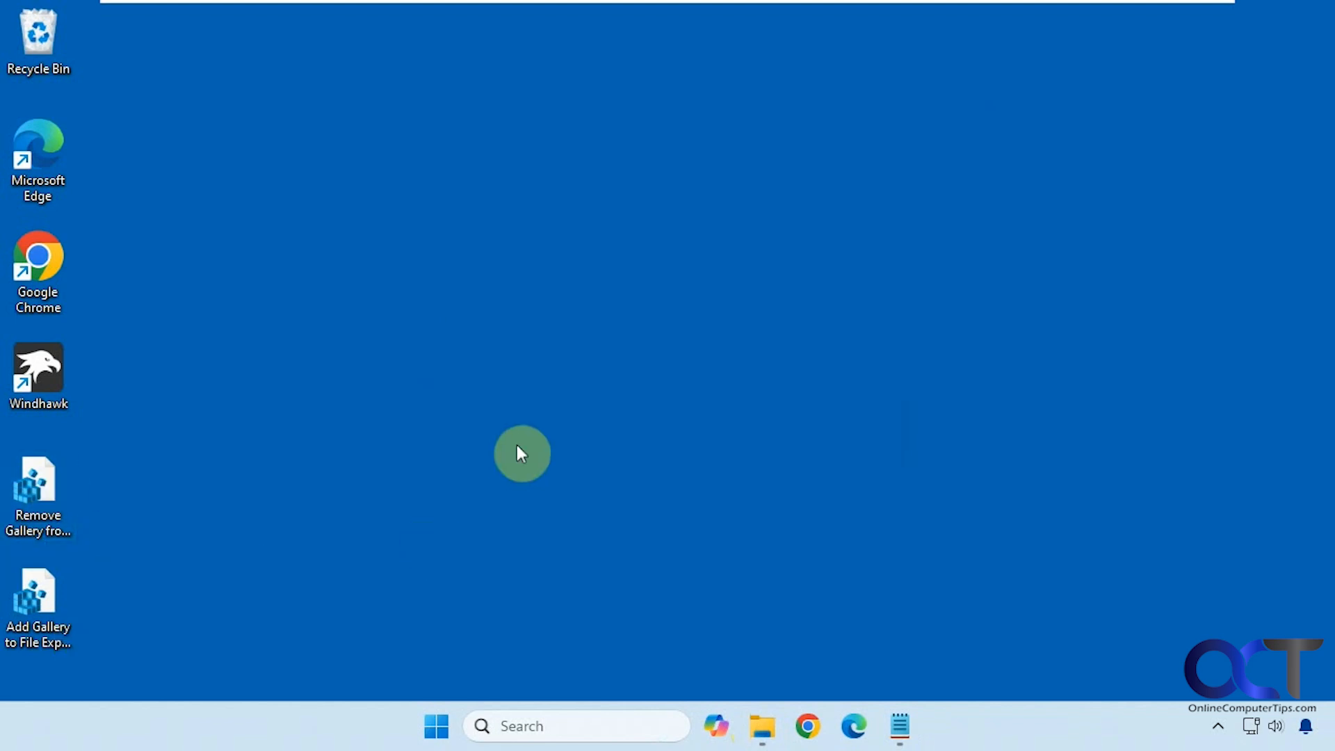